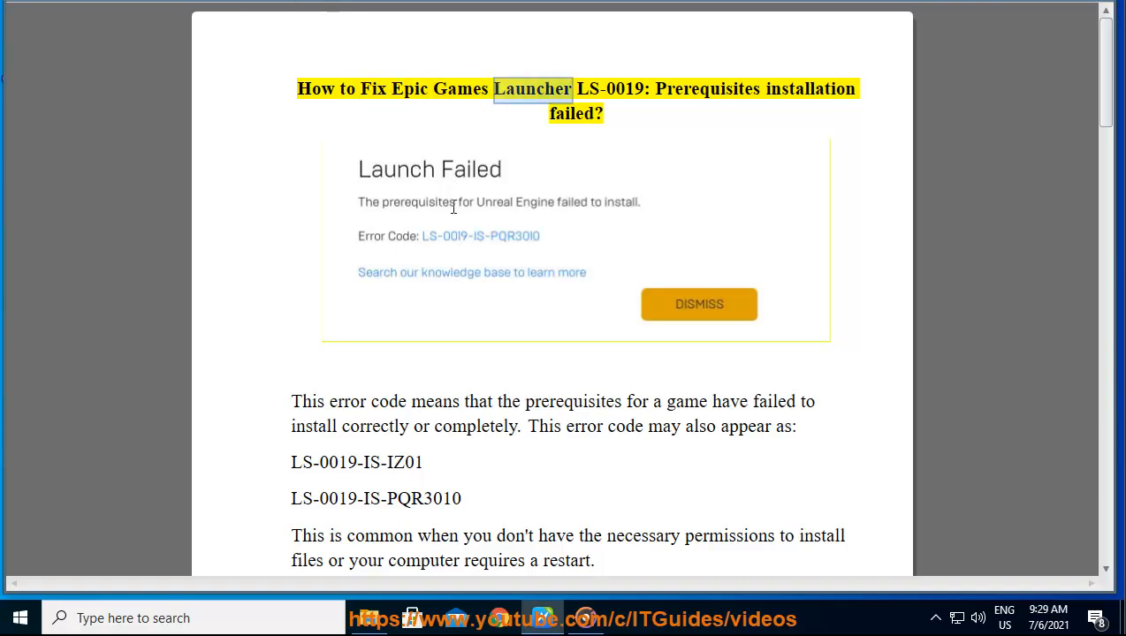
# Read the guide's intro with Read Aloud, then show the Epic Games Launcher shortcut's options on the desktop
pyautogui.doubleClick(707, 89)
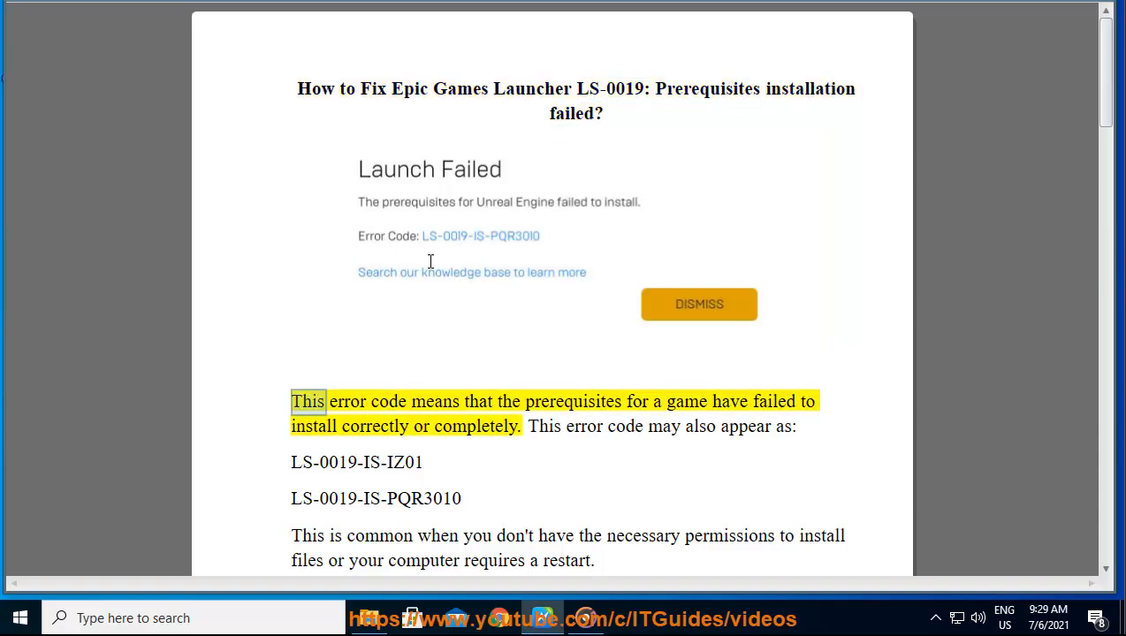
pyautogui.doubleClick(773, 401)
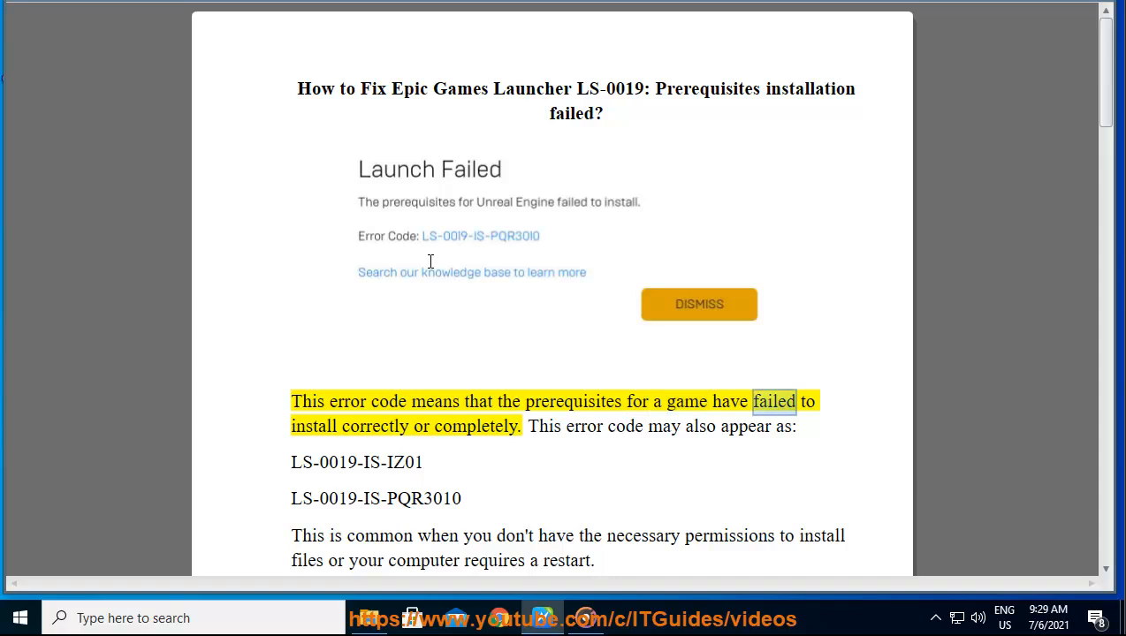
pyautogui.doubleClick(474, 426)
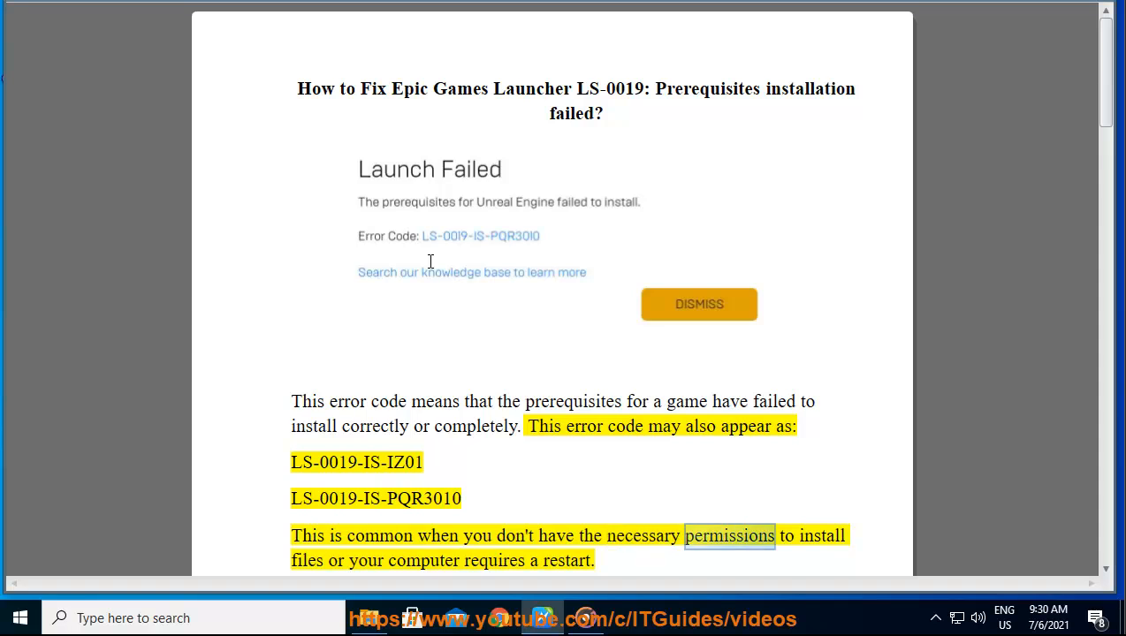
pyautogui.scroll(-3)
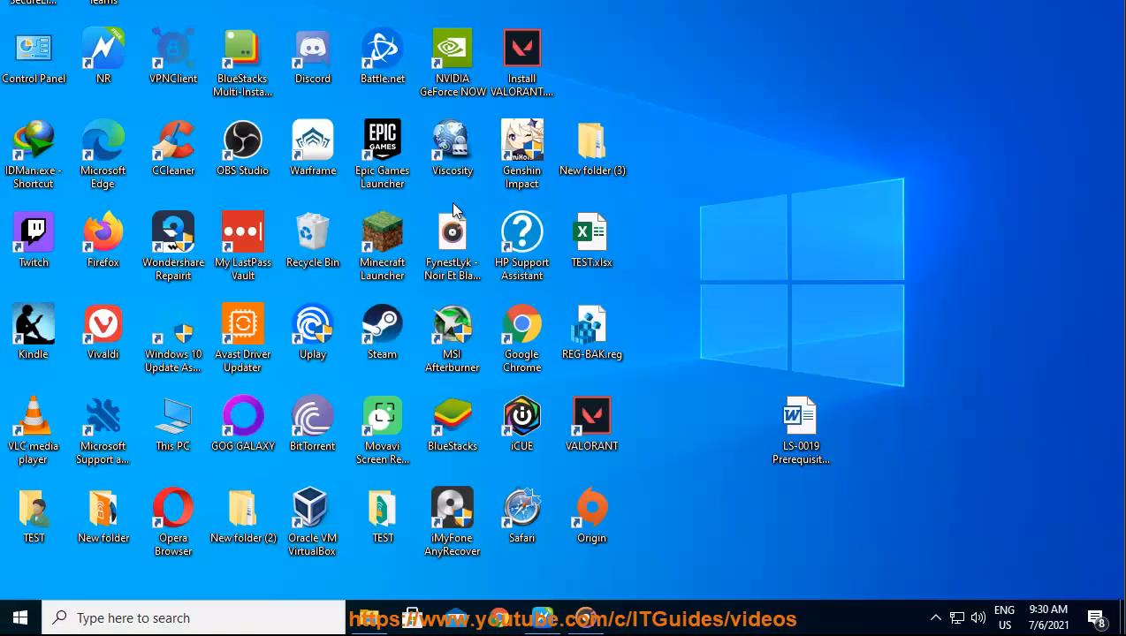
pyautogui.rightClick(382, 144)
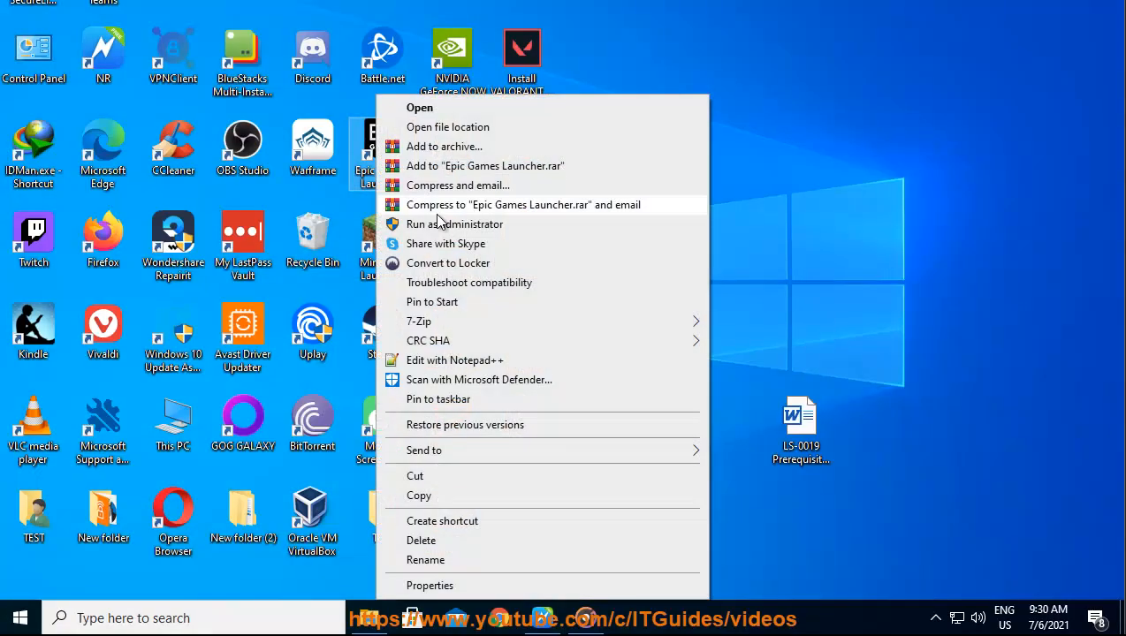
pyautogui.moveTo(888, 261)
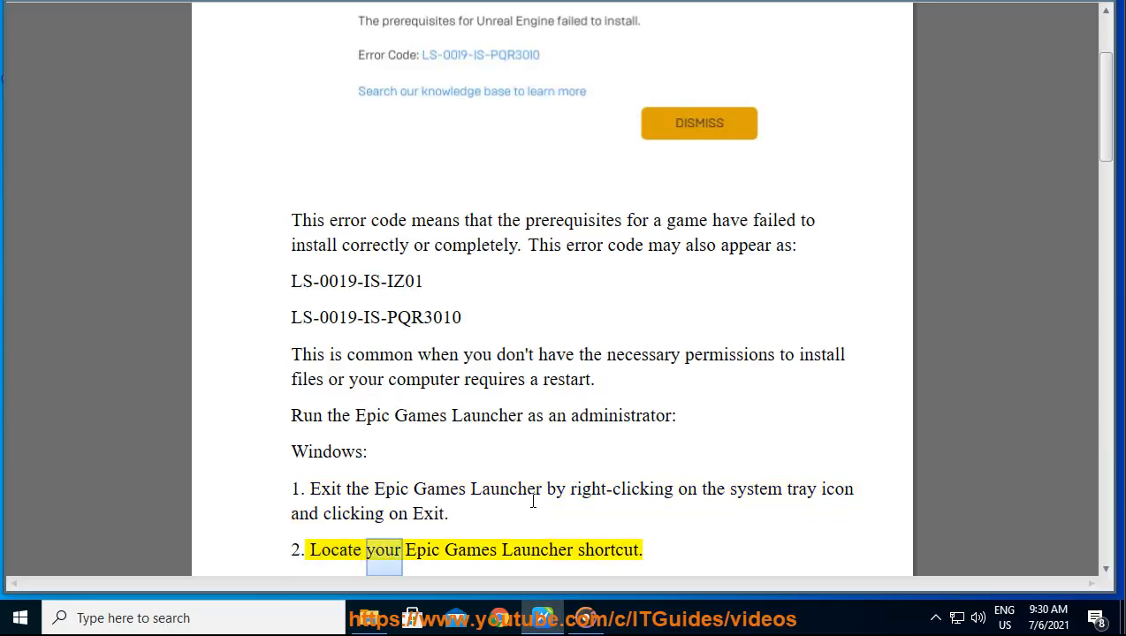
# Follow the read-aloud through administrator steps 3-6 and the Restart your computer section on page 2
pyautogui.scroll(-3)
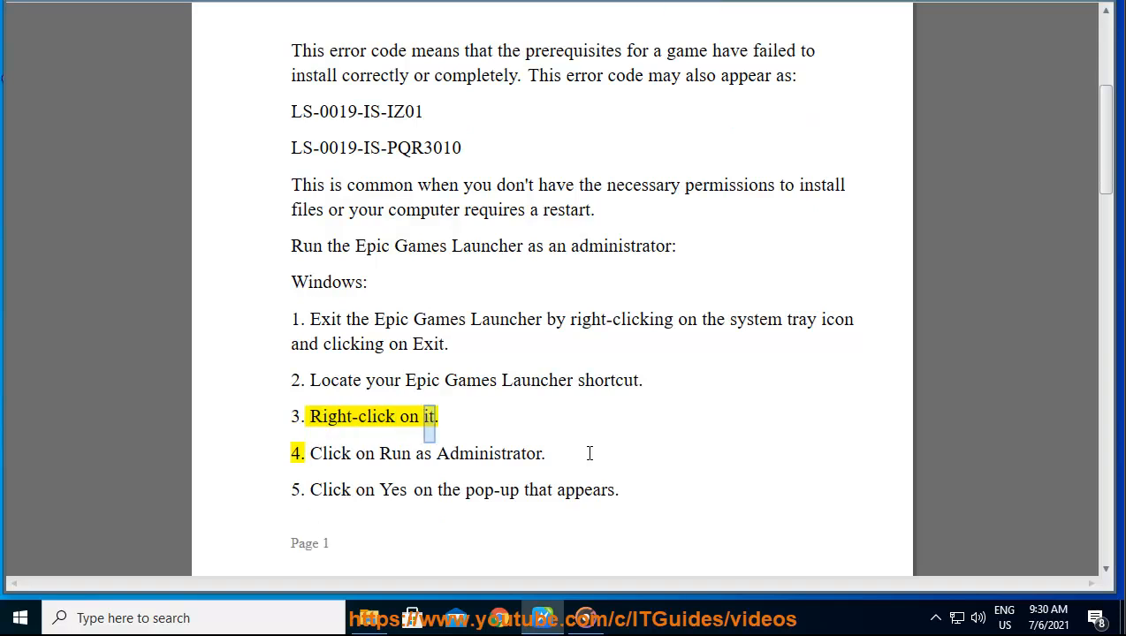
pyautogui.scroll(-3)
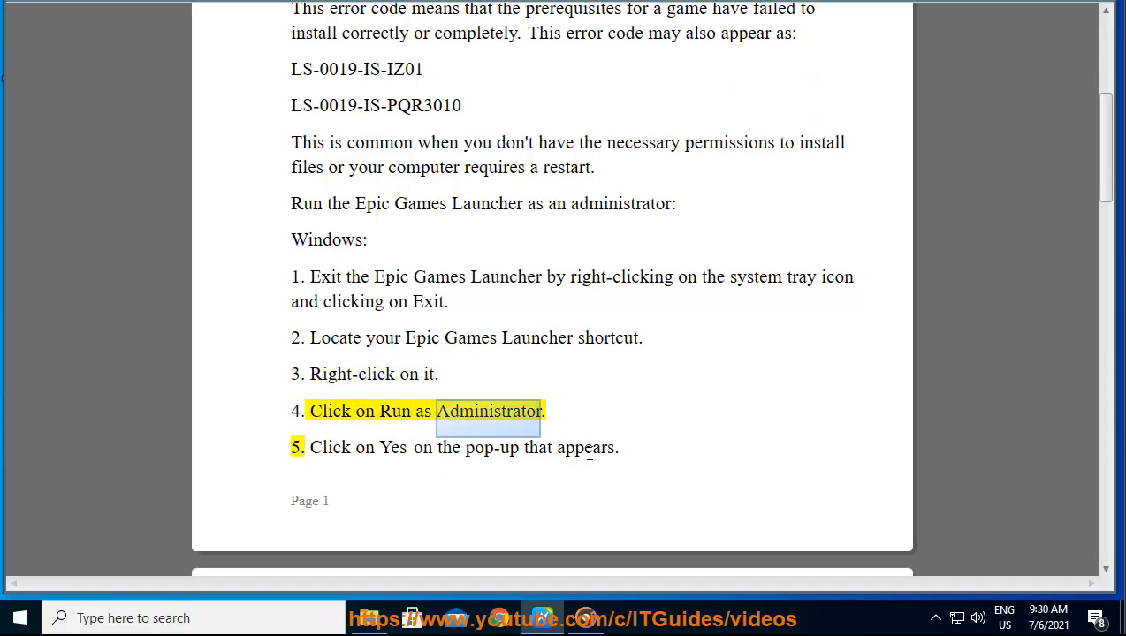
pyautogui.scroll(-3)
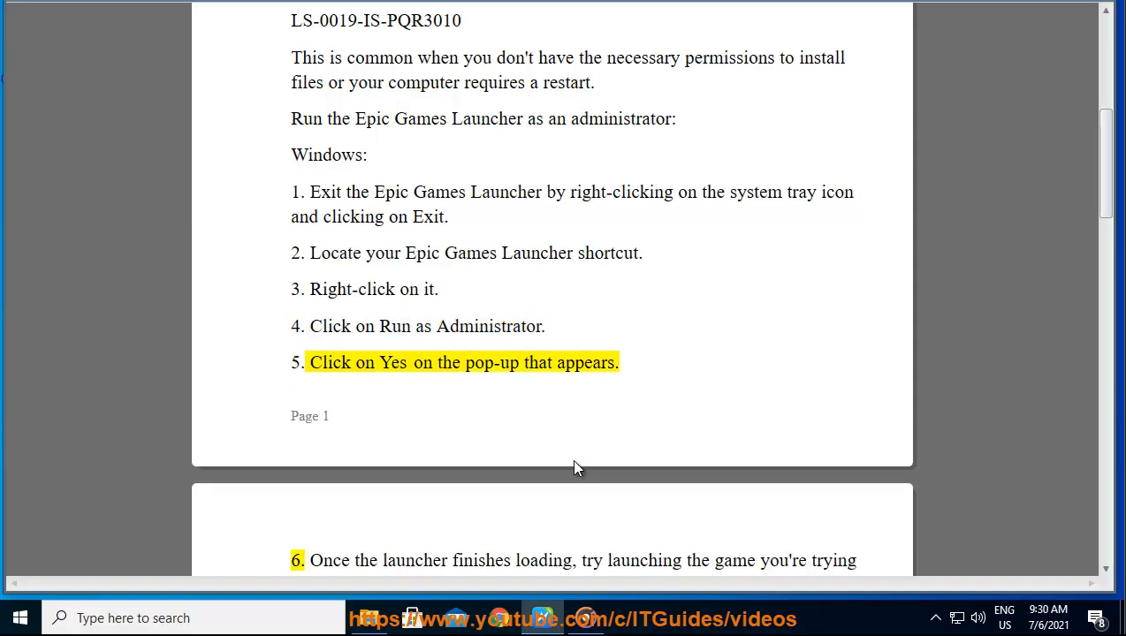
pyautogui.scroll(-3)
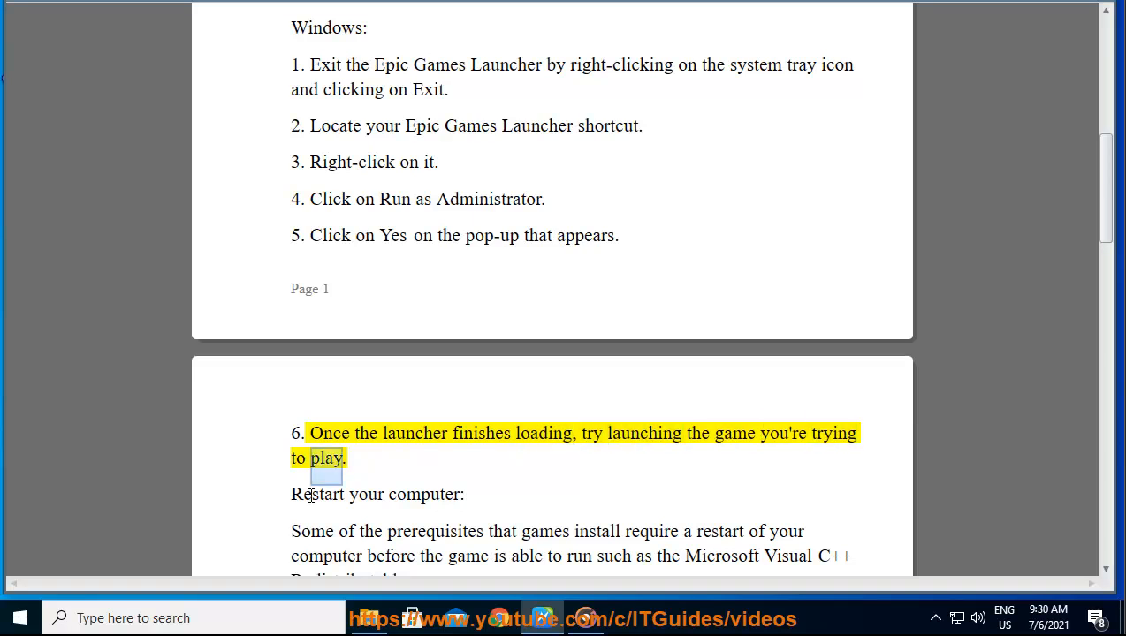
pyautogui.click(20, 619)
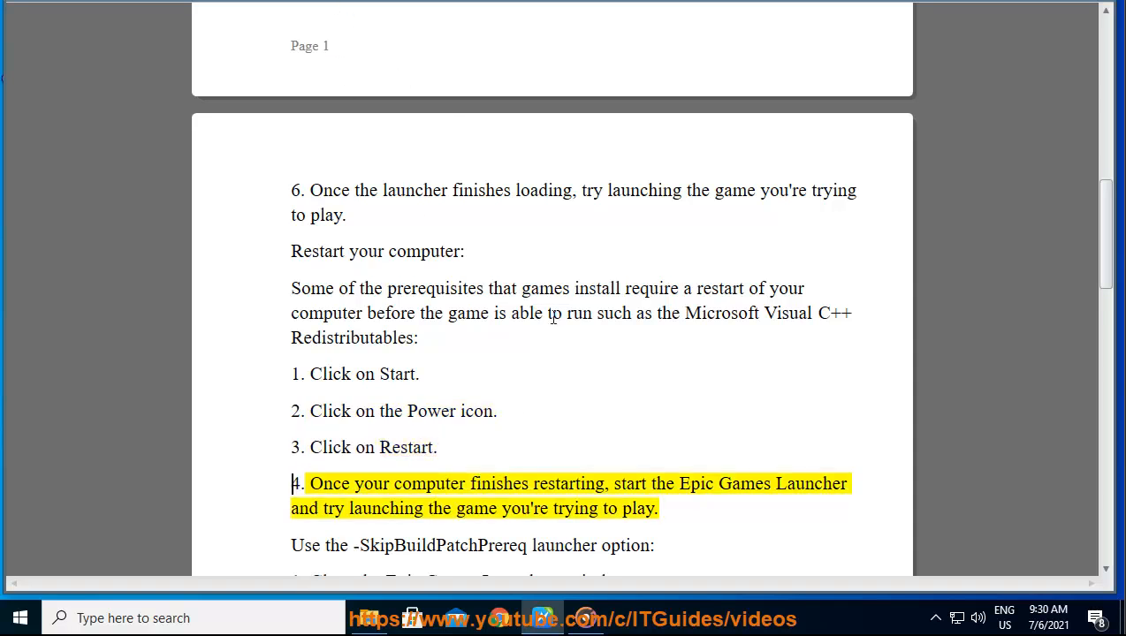
pyautogui.doubleClick(629, 484)
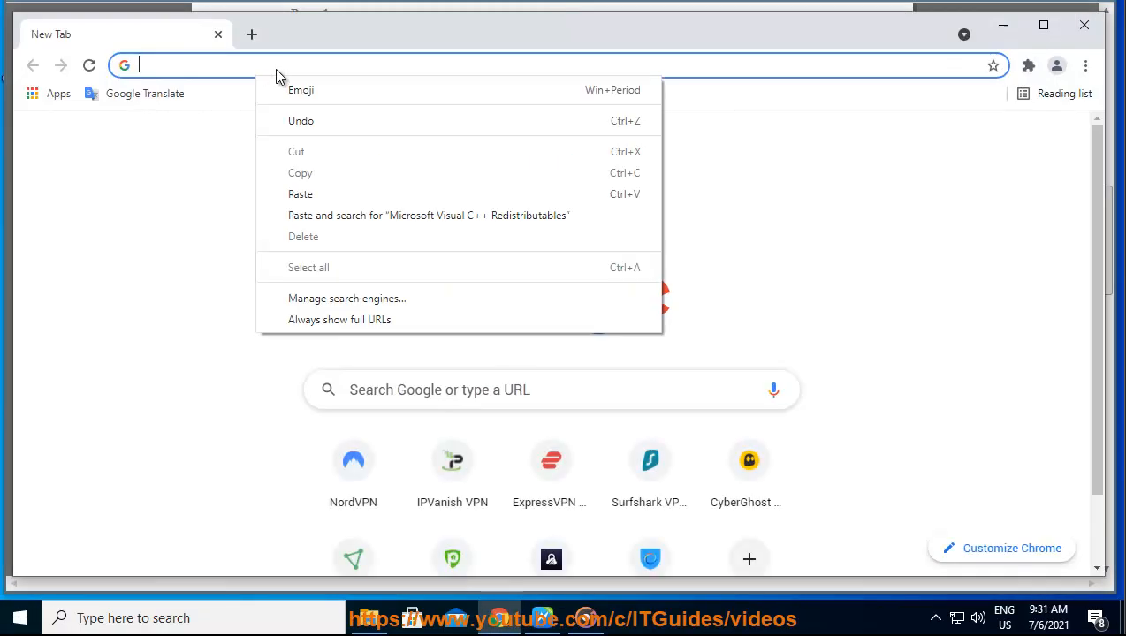
# Search 'Microsoft Visual C++ Redistributables' and reach Microsoft's x86, x64 and ARM64 download links
pyautogui.click(427, 216)
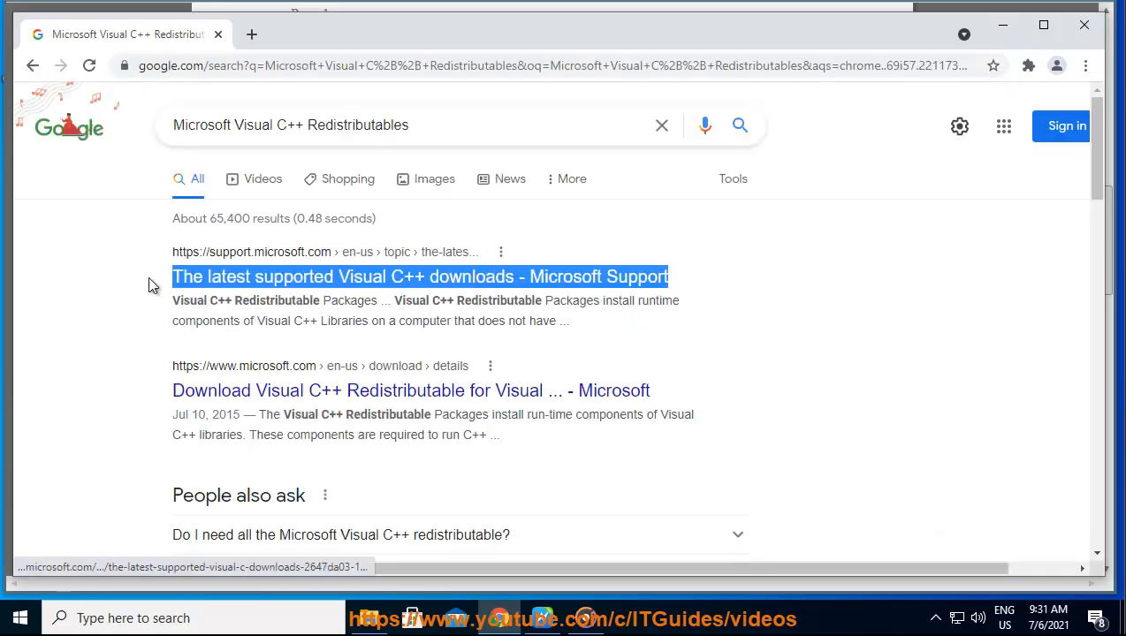
pyautogui.click(421, 275)
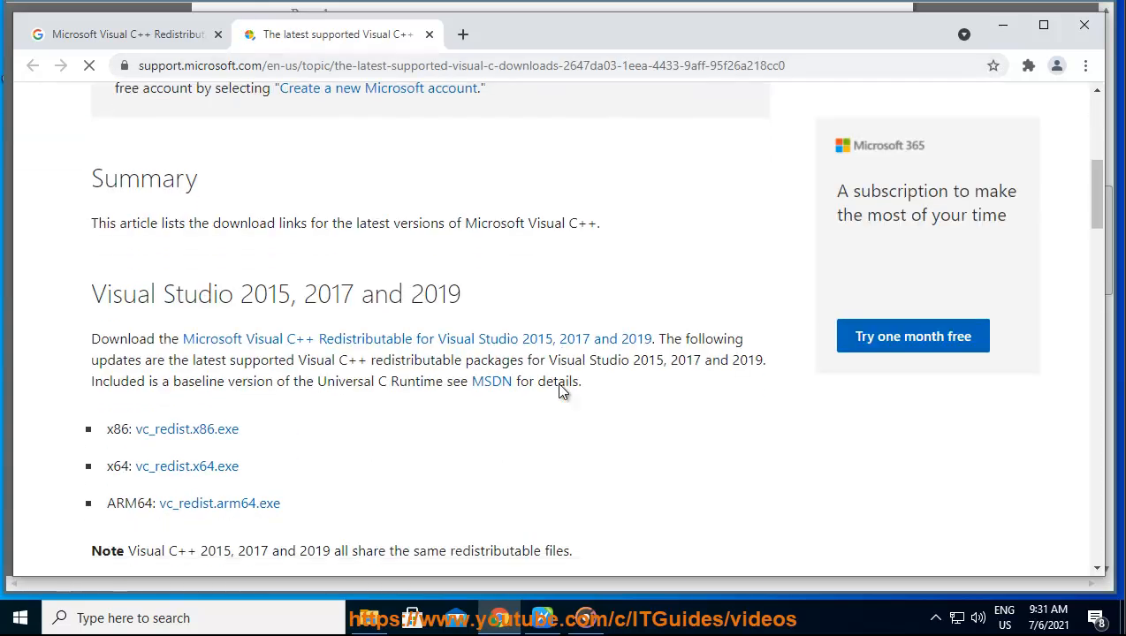
pyautogui.scroll(-3)
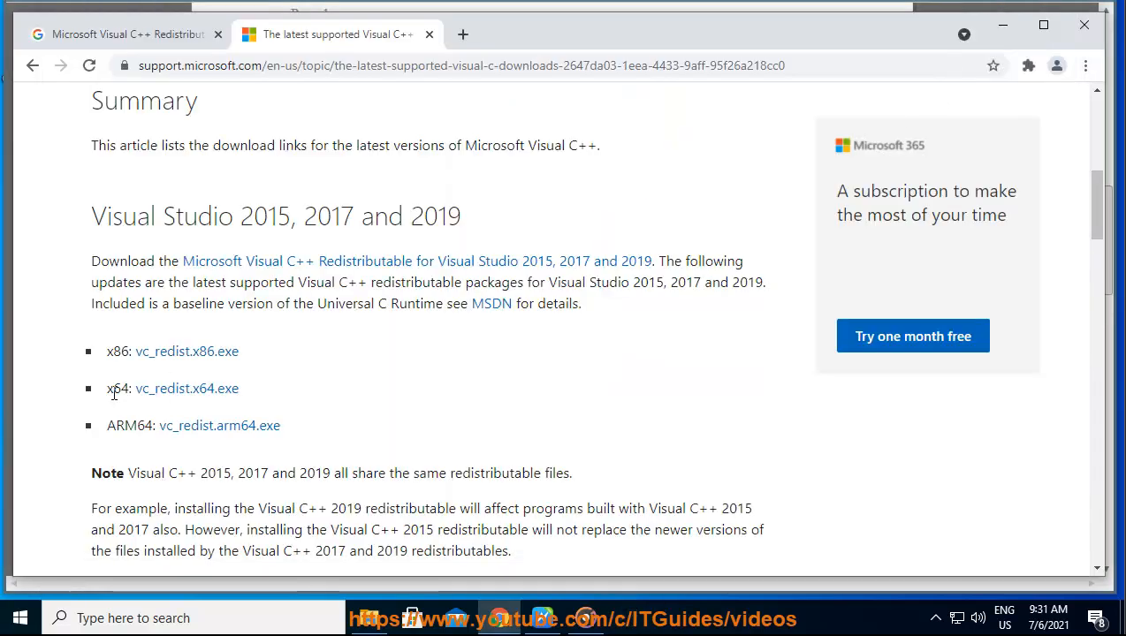
pyautogui.moveTo(1042, 32)
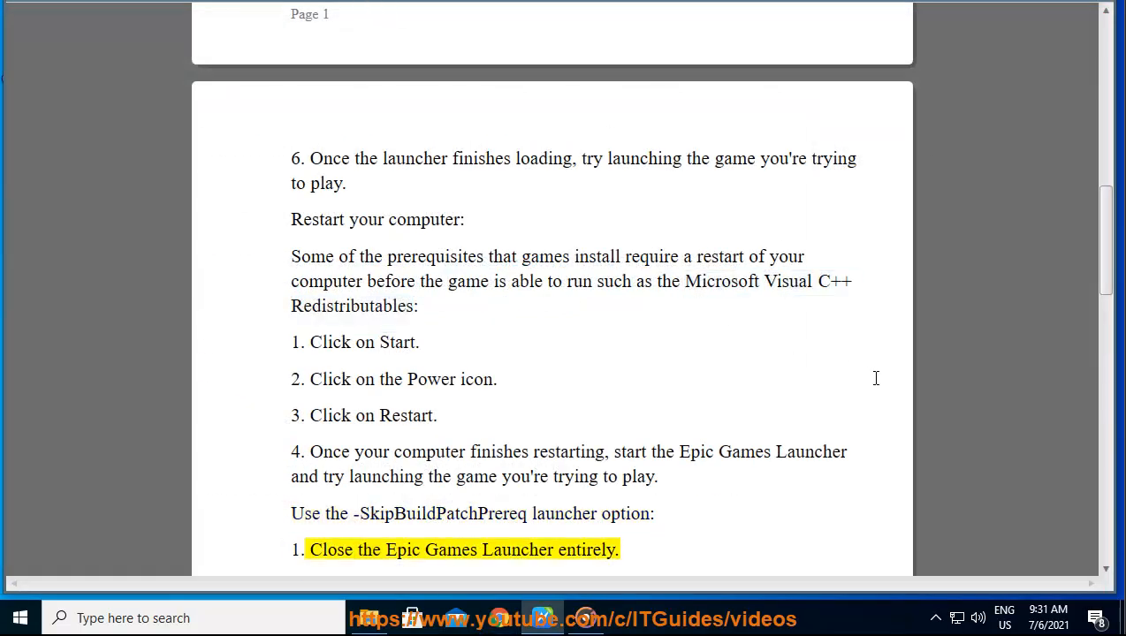
# Follow the read-aloud through the -SkipBuildPatchPrereq launcher option steps, ending at Click on Apply
pyautogui.scroll(-3)
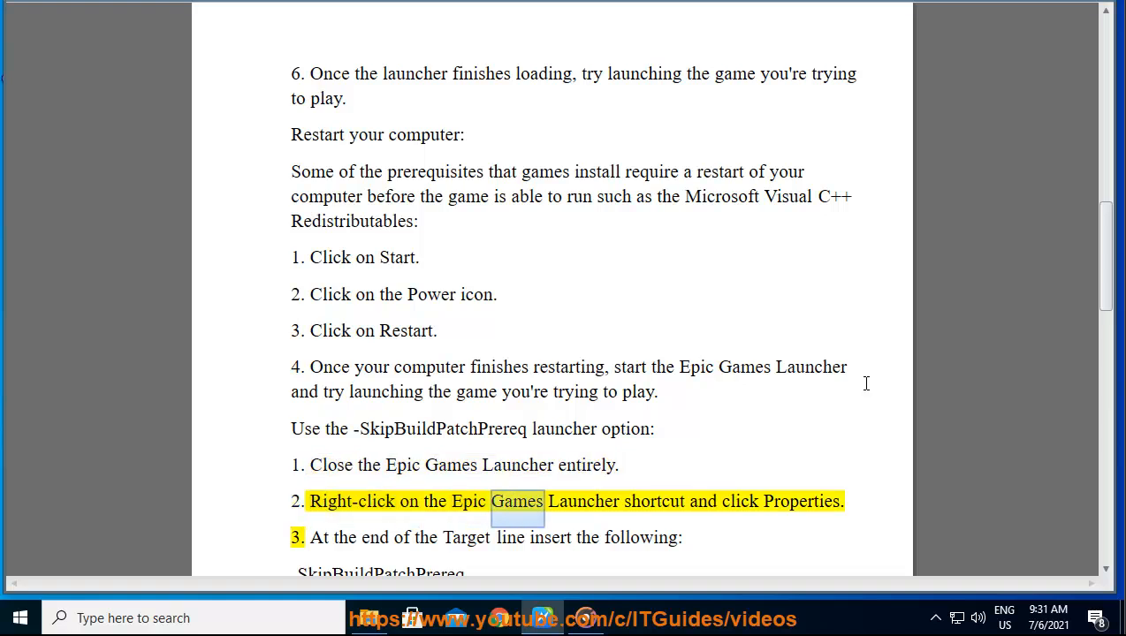
pyautogui.doubleClick(800, 502)
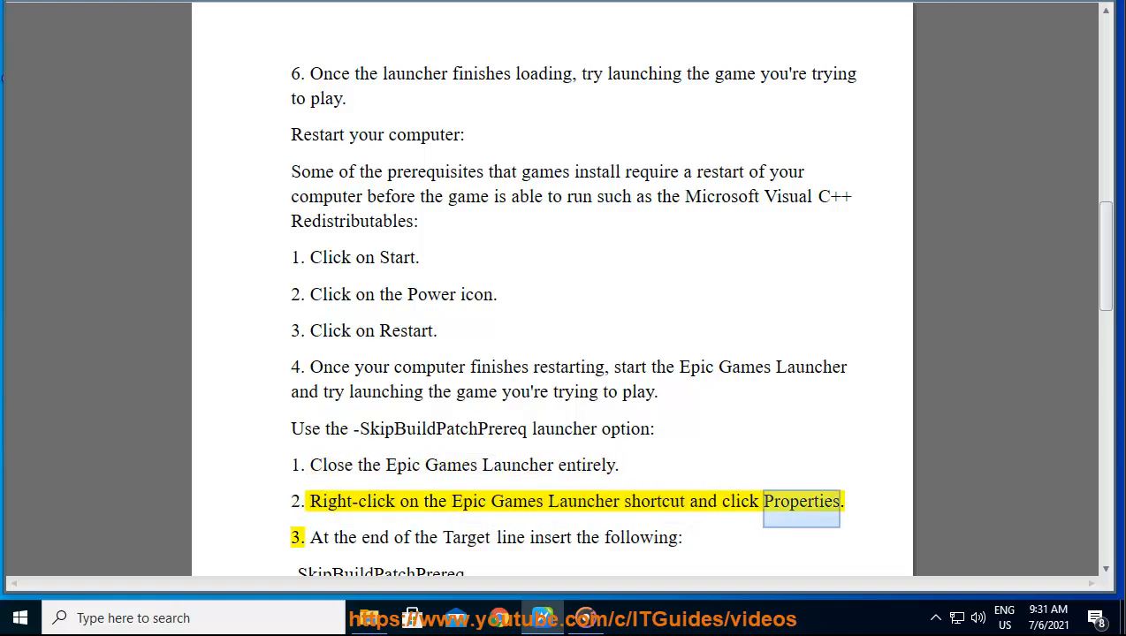
pyautogui.scroll(-3)
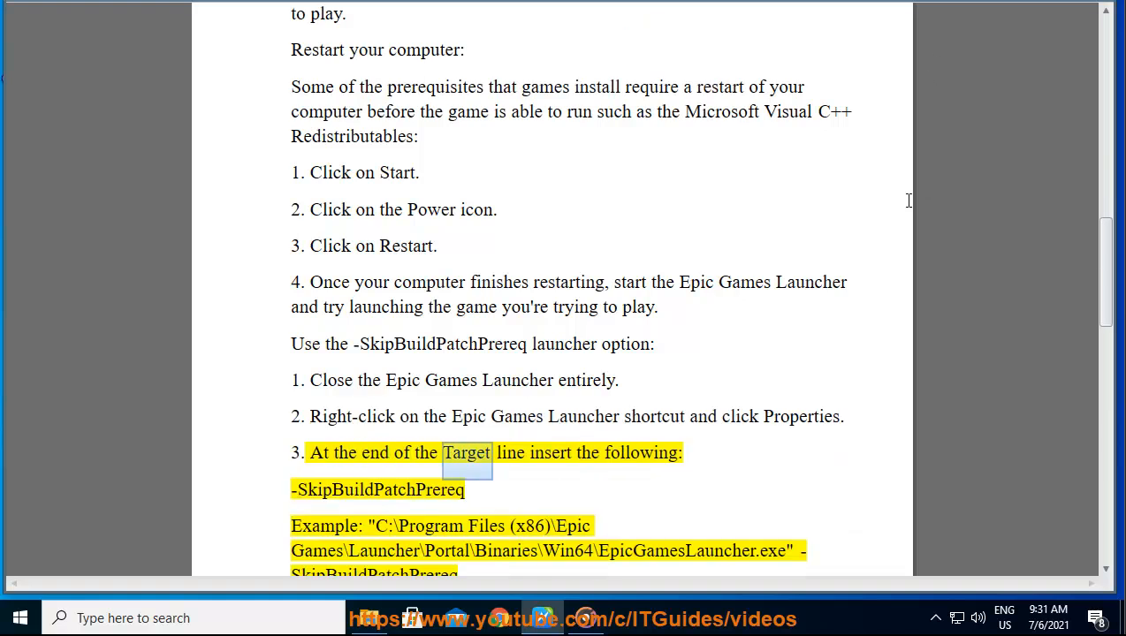
pyautogui.doubleClick(378, 489)
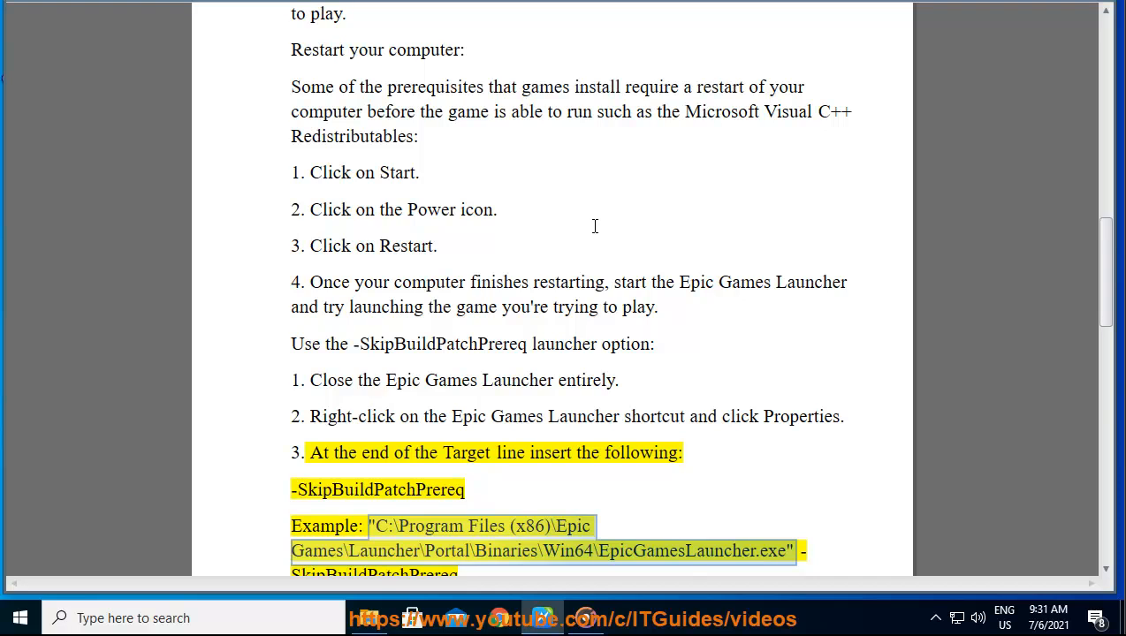
pyautogui.scroll(-3)
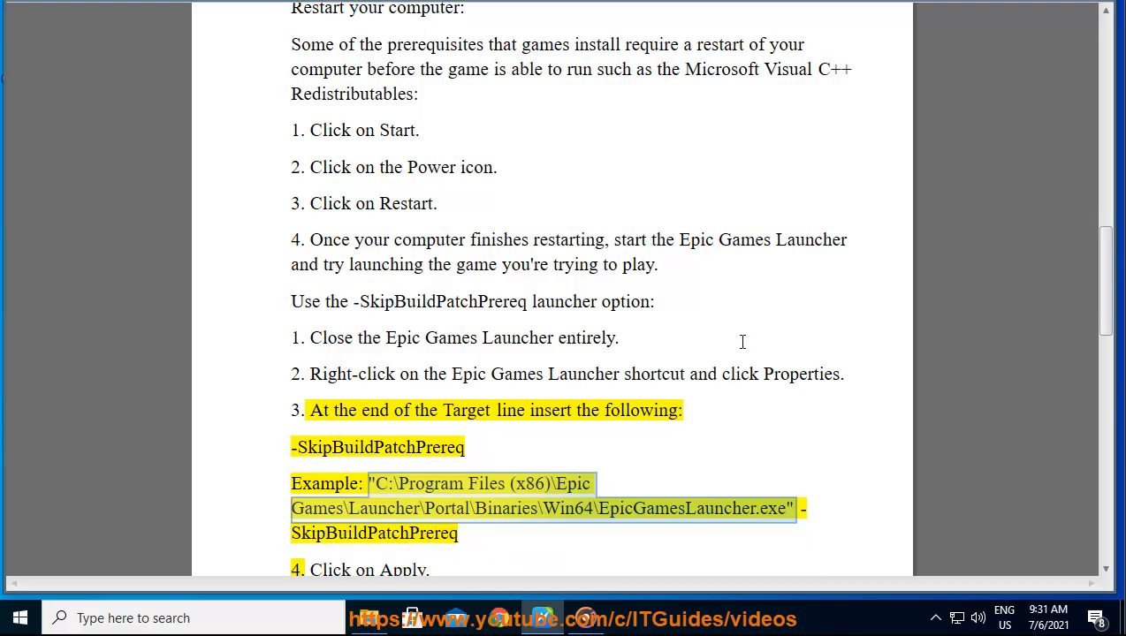
pyautogui.moveTo(740, 353)
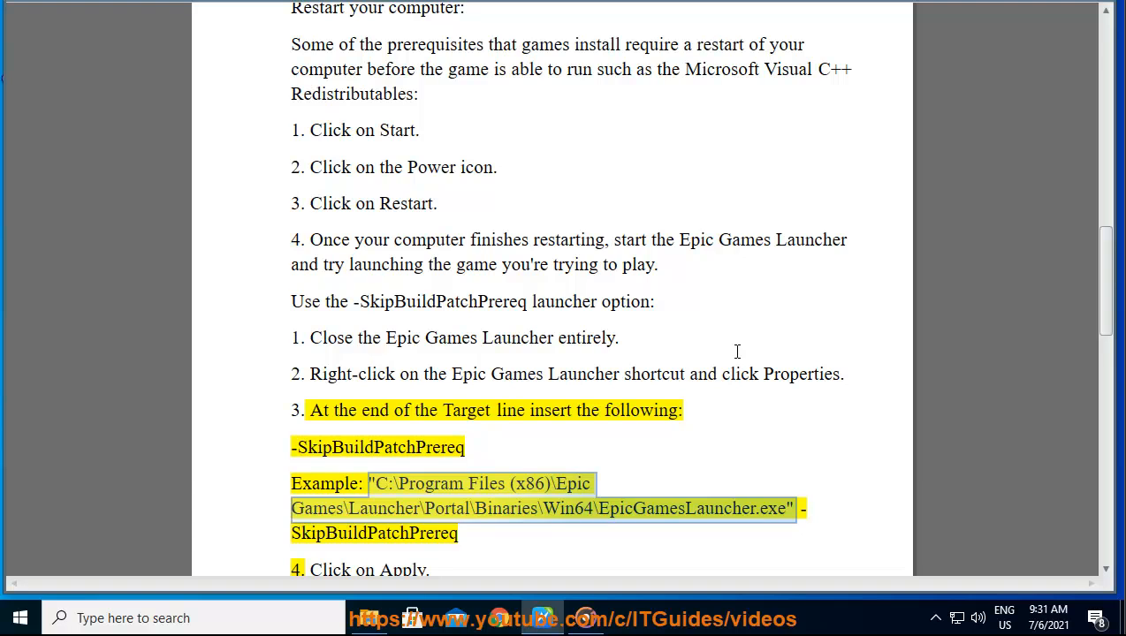
pyautogui.scroll(-3)
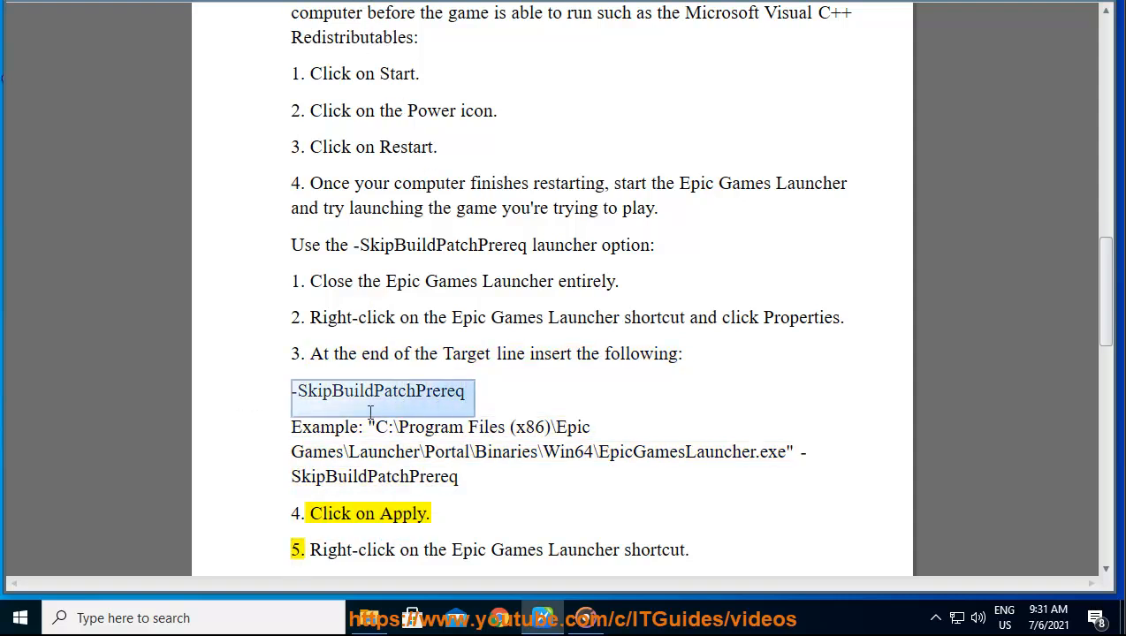
pyautogui.moveTo(944, 39)
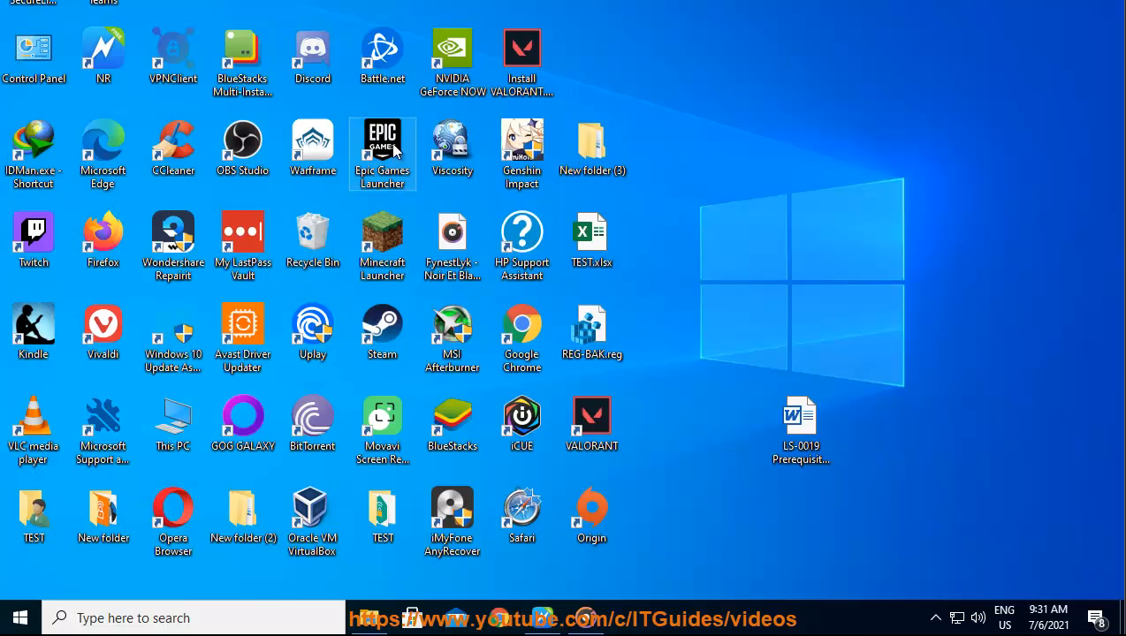
# Show the Epic Games Launcher shortcut's Properties with the cursor in its Target line
pyautogui.rightClick(382, 150)
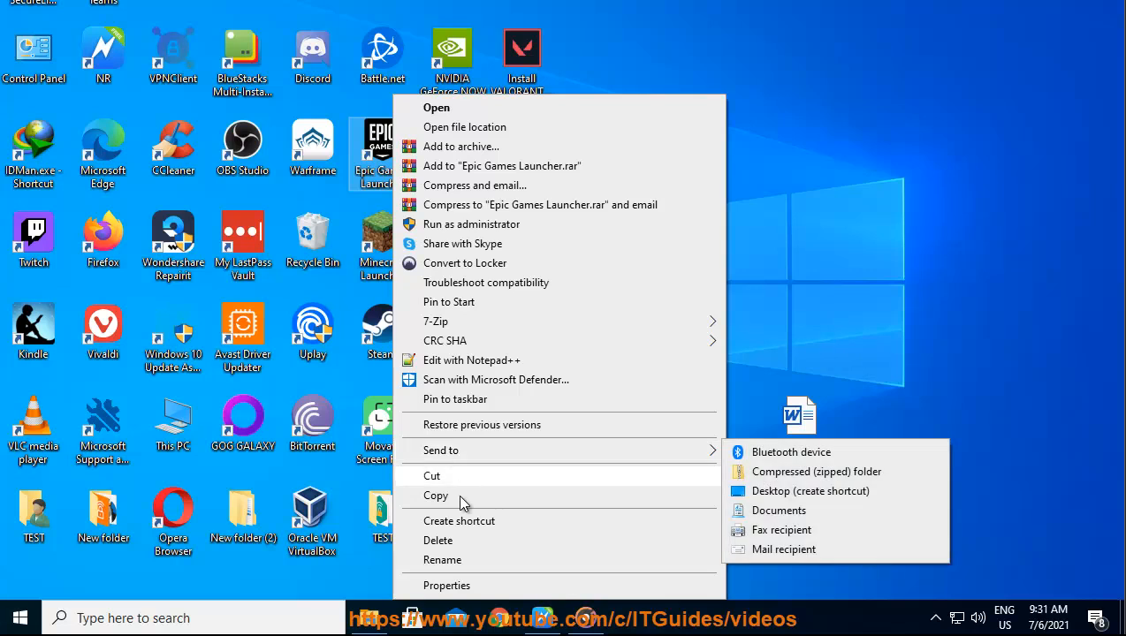
pyautogui.click(445, 585)
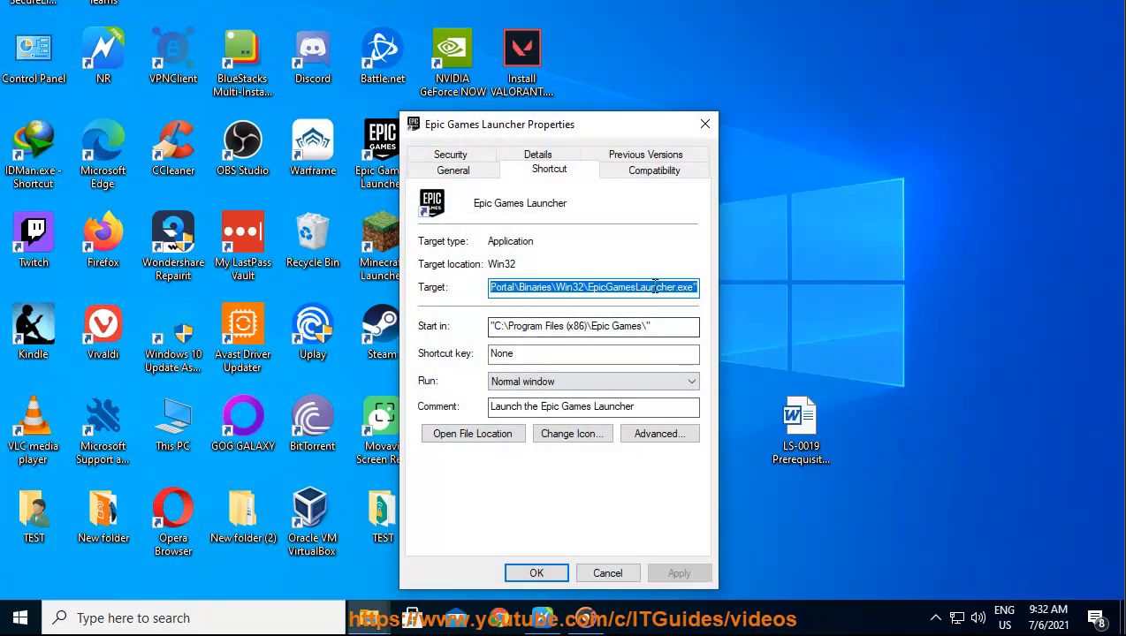
pyautogui.click(703, 309)
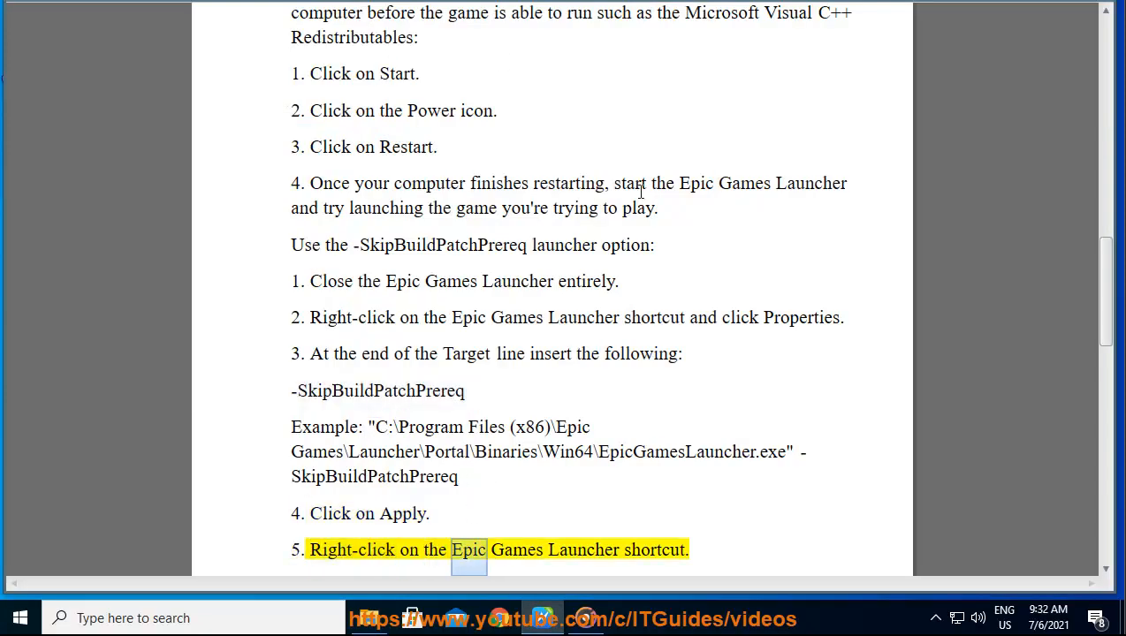
# Read the Visual C++ 2010 reinstall steps, checking the launcher shortcut's options along the way
pyautogui.scroll(-3)
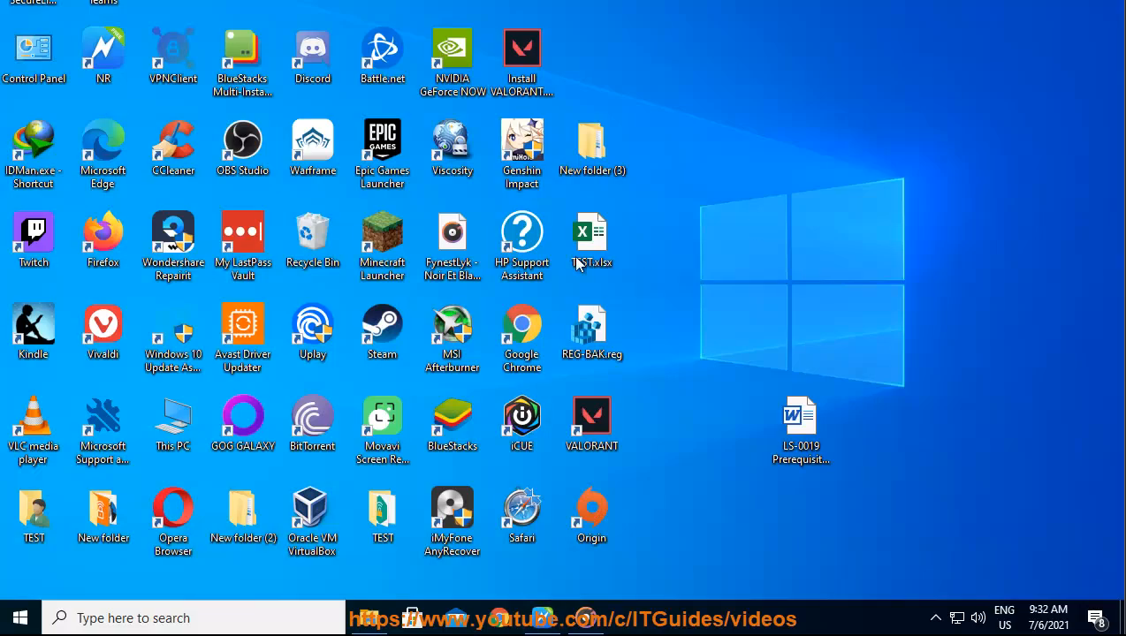
pyautogui.rightClick(381, 141)
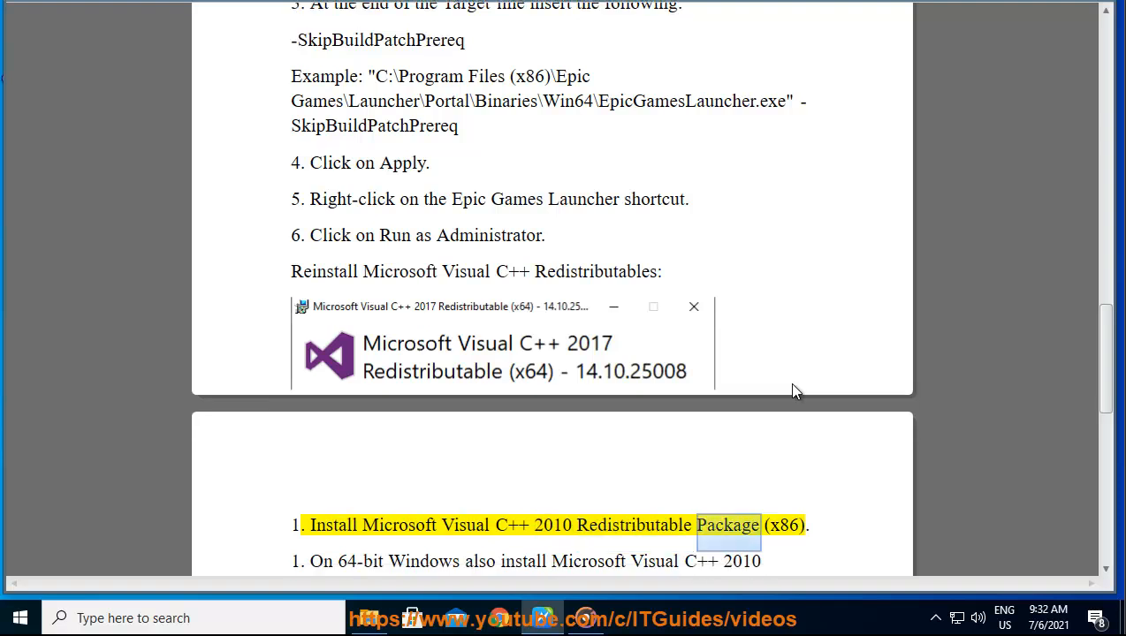
pyautogui.scroll(-3)
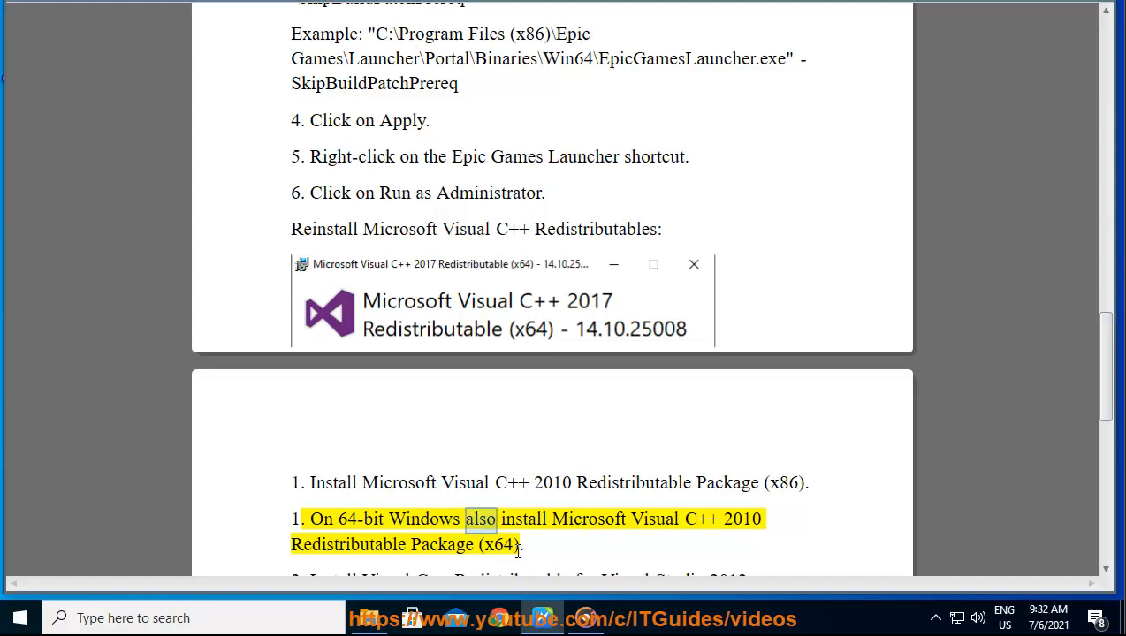
pyautogui.doubleClick(742, 519)
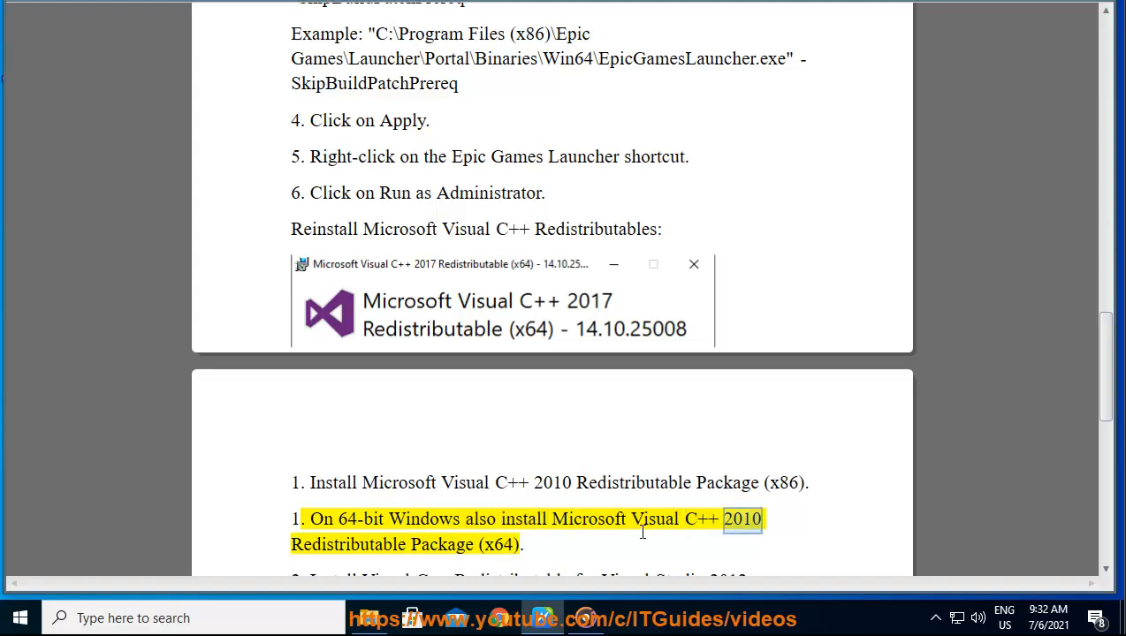
pyautogui.scroll(-3)
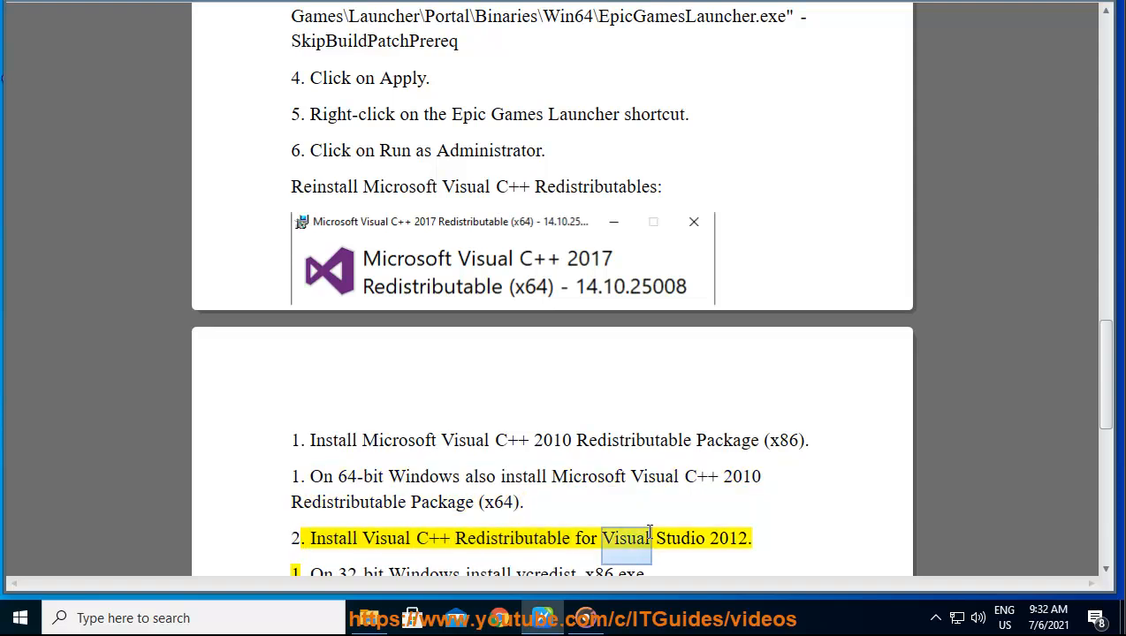
# Continue through the Visual C++ 2012 and 2013 redistributable steps before Control Panel opens
pyautogui.scroll(-3)
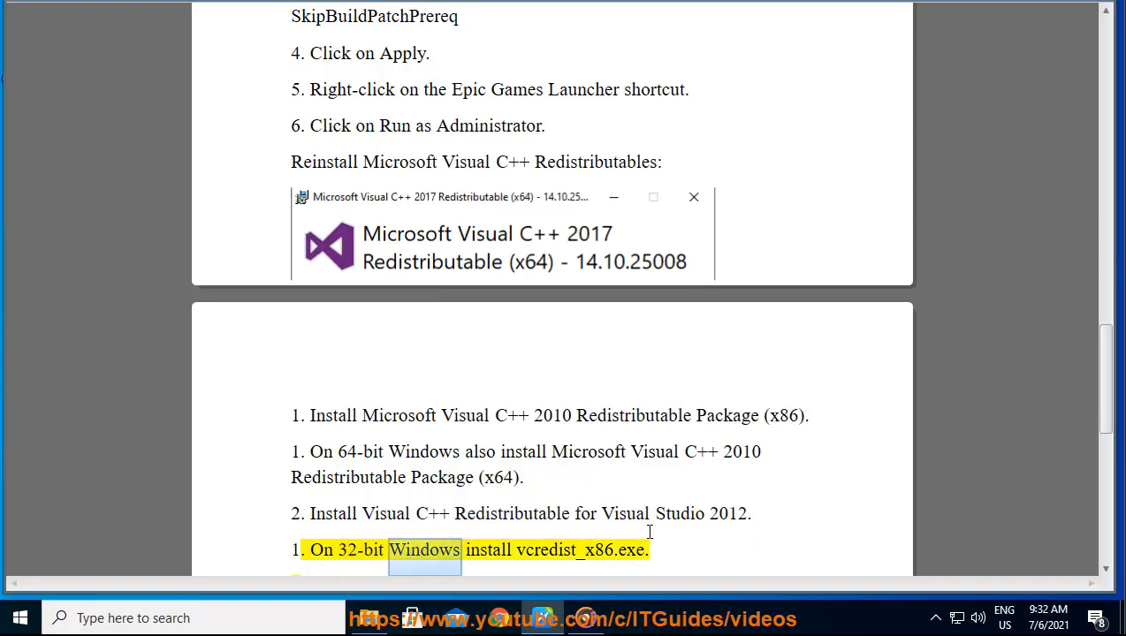
pyautogui.scroll(-3)
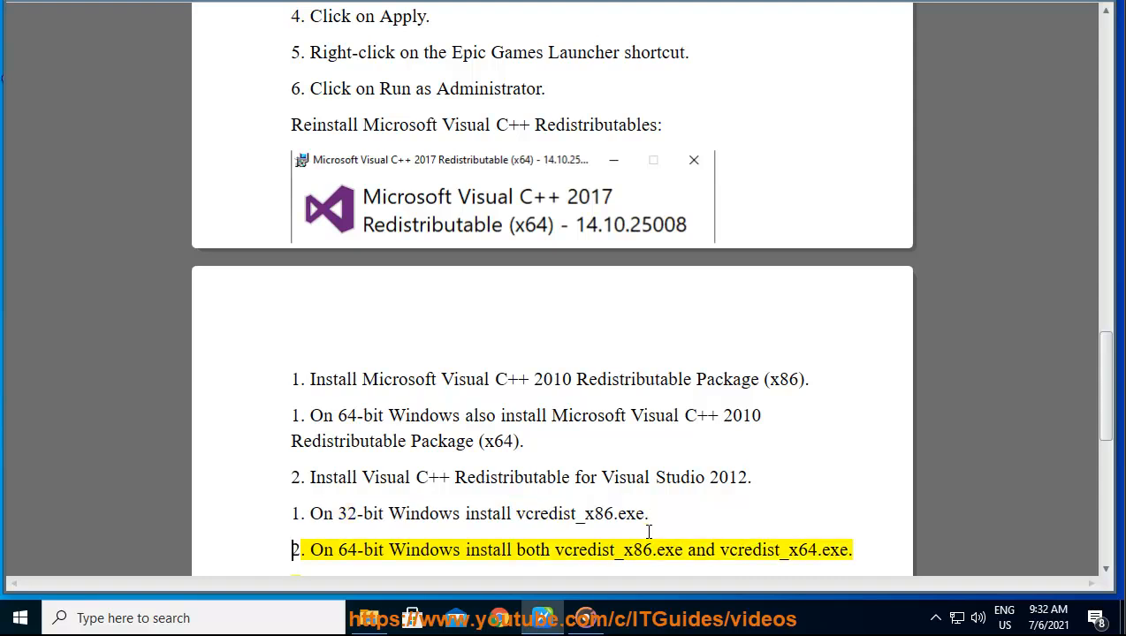
pyautogui.doubleClick(600, 550)
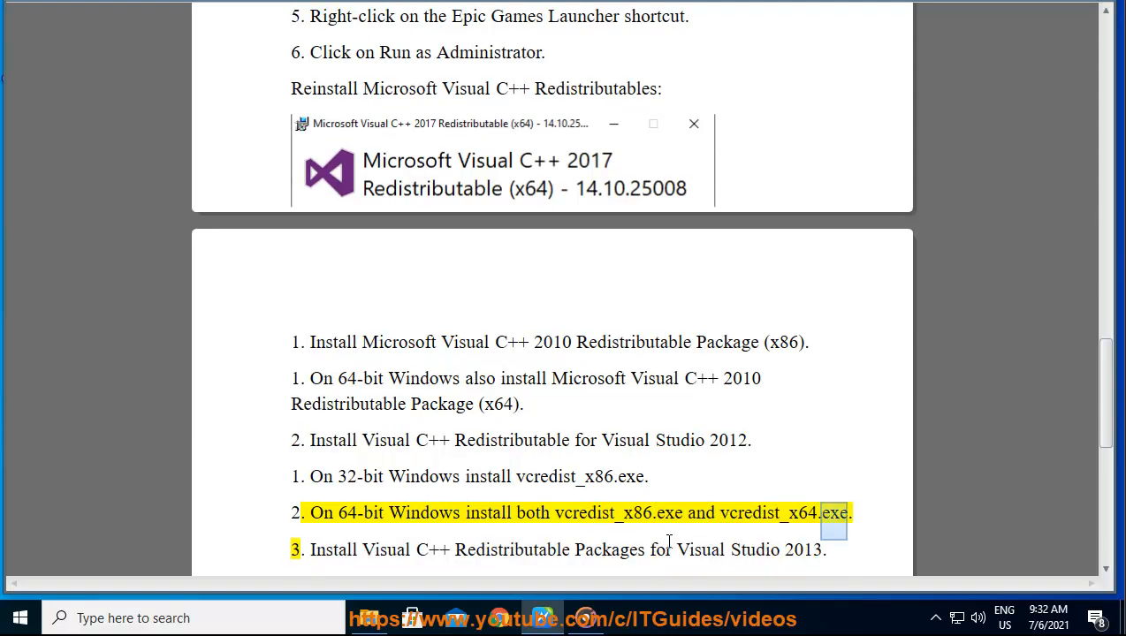
pyautogui.scroll(-3)
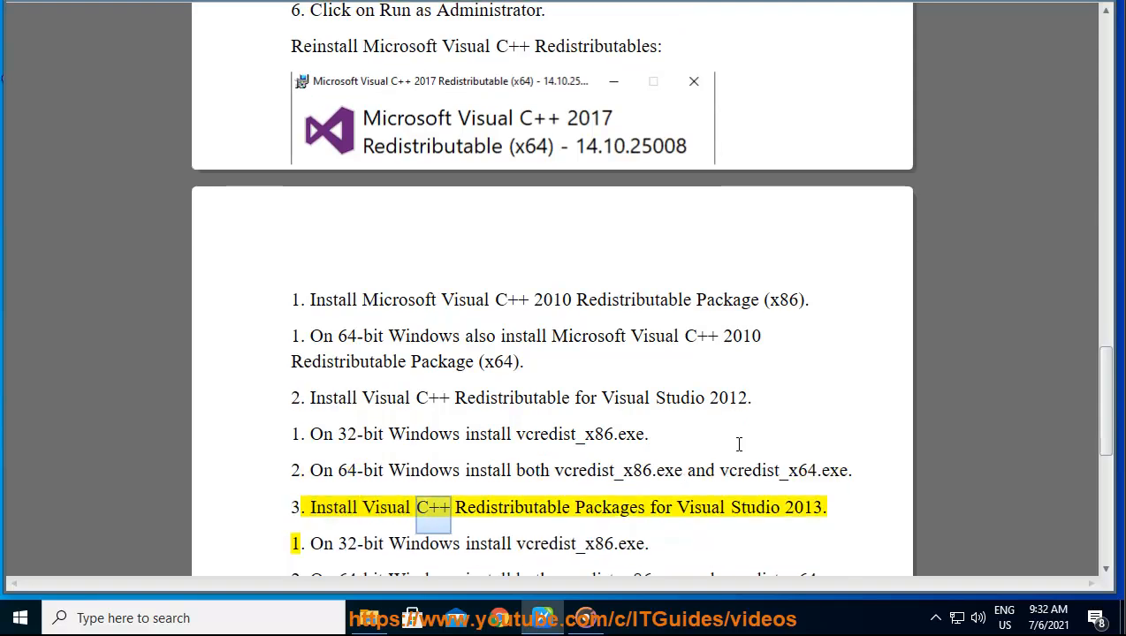
pyautogui.scroll(-3)
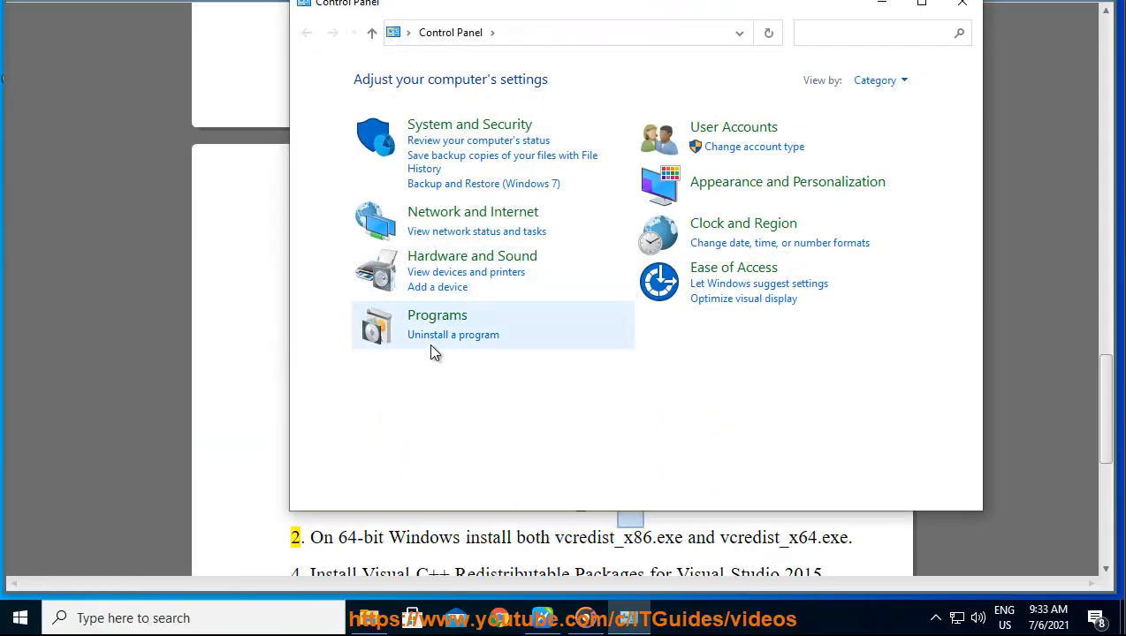
# Show Programs > Uninstall a program in Control Panel, then return to the Word guide
pyautogui.click(437, 314)
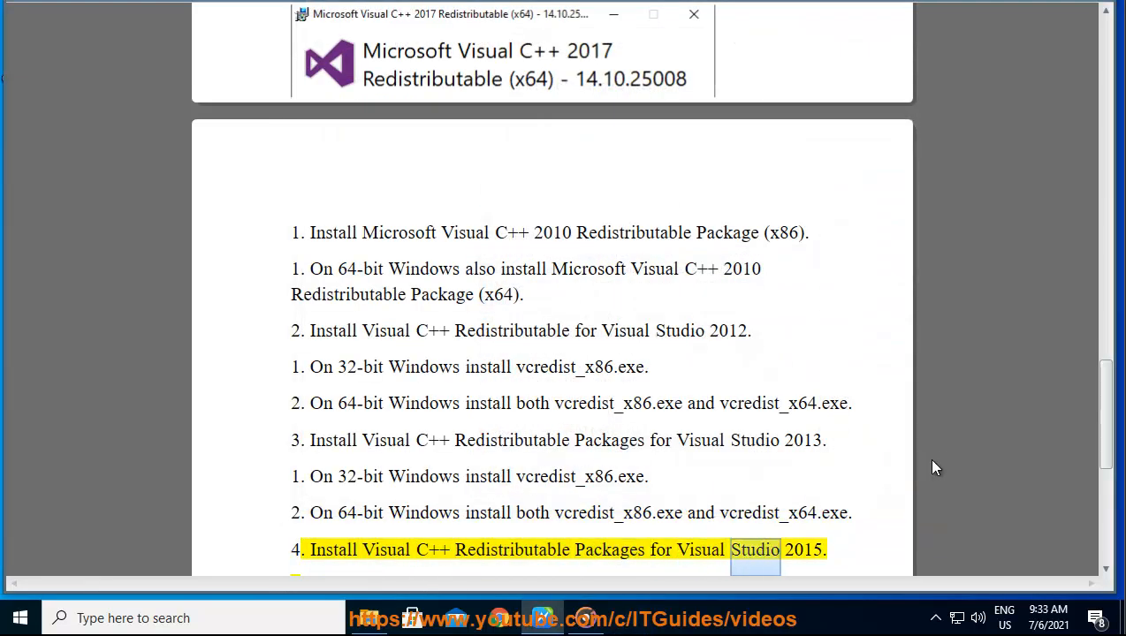
# Read the Visual Studio 2015 32-bit and 64-bit steps, ending at installing vcredist_x86.exe and vcredist_x64.exe
pyautogui.scroll(-3)
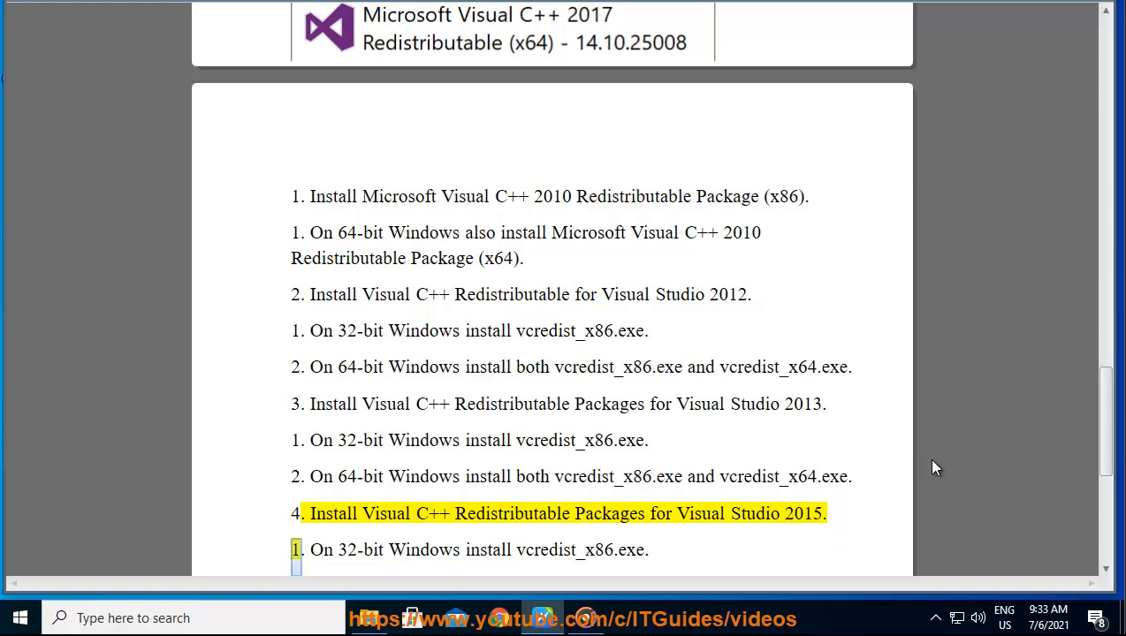
pyautogui.doubleClick(487, 549)
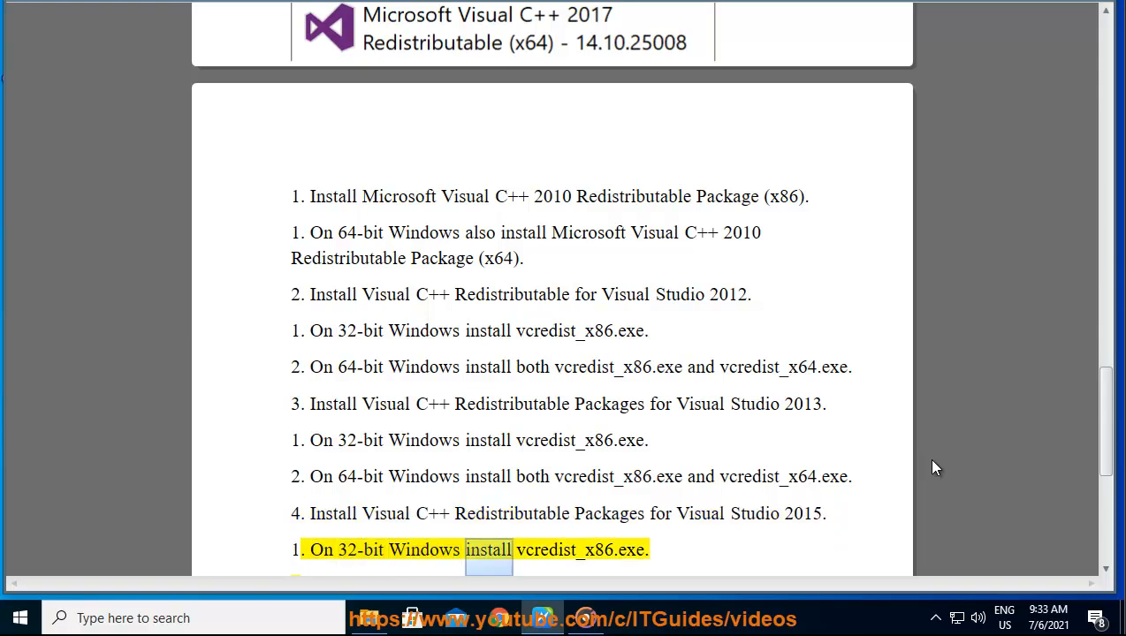
pyautogui.scroll(-3)
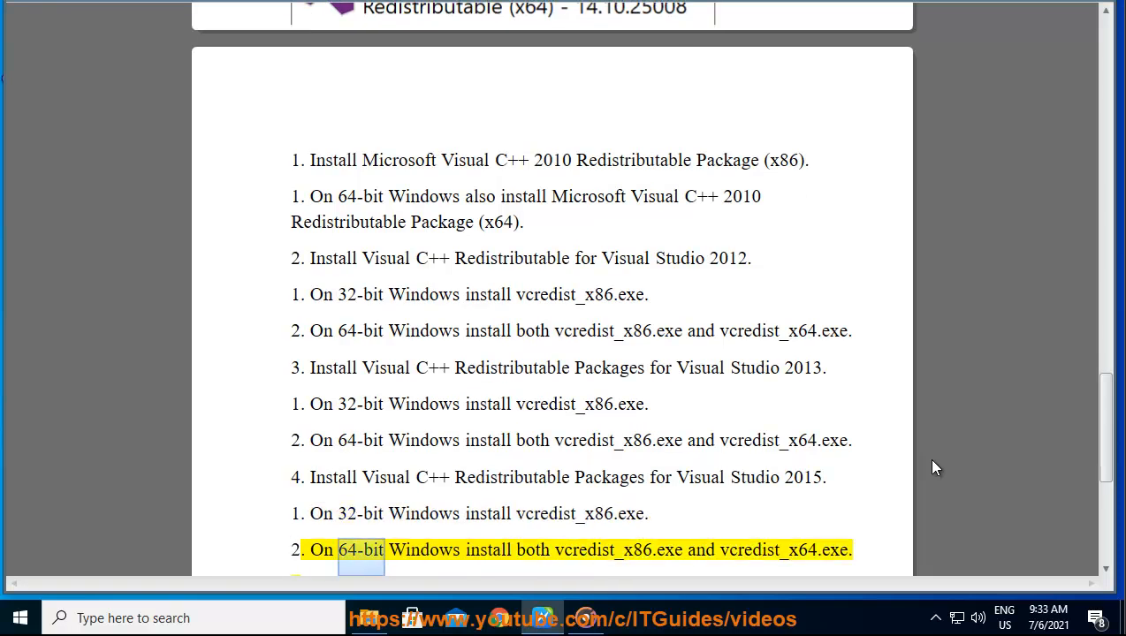
pyautogui.doubleClick(603, 550)
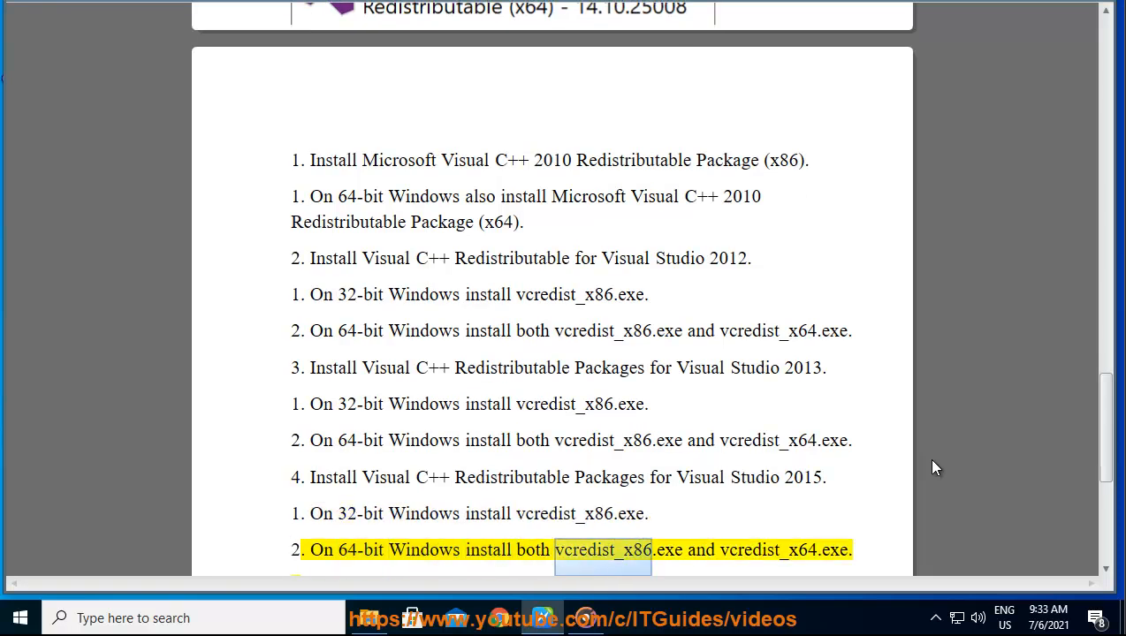
pyautogui.doubleClick(767, 550)
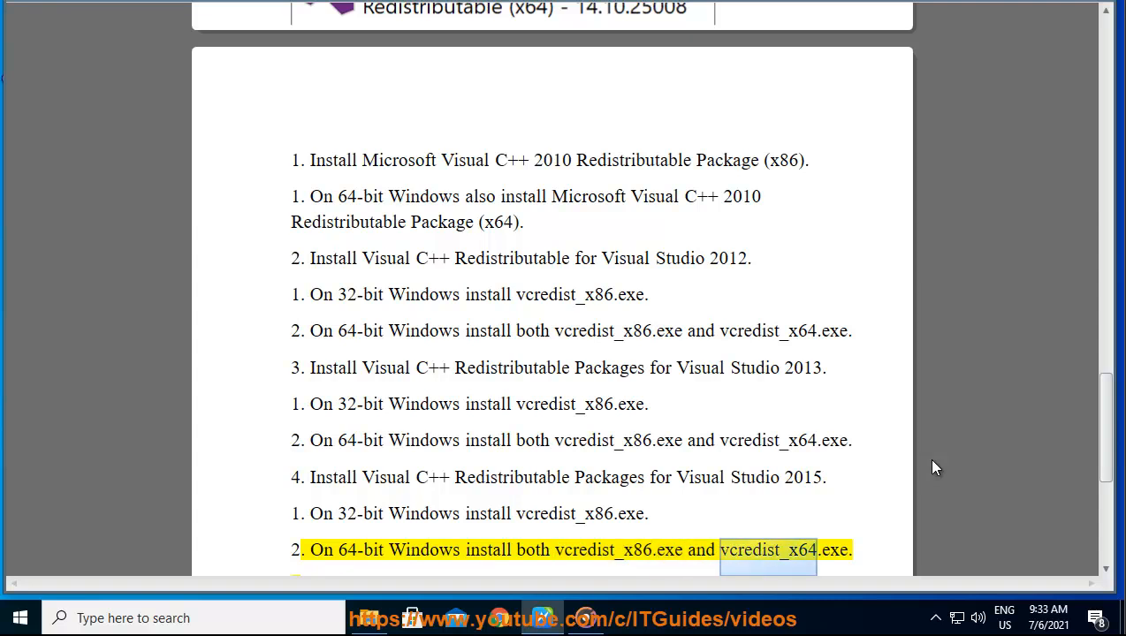